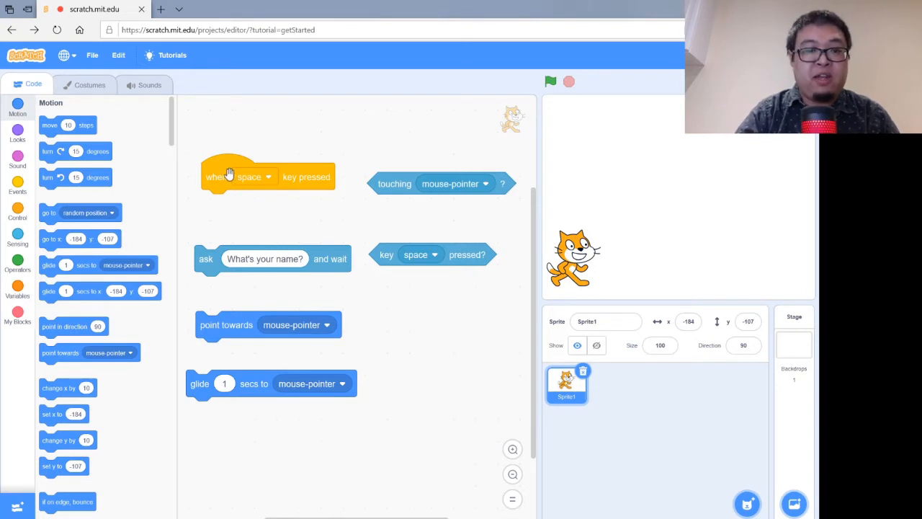
Step: Select the block in the script area, leaving the space-key glide-and-say script unchanged
click(261, 176)
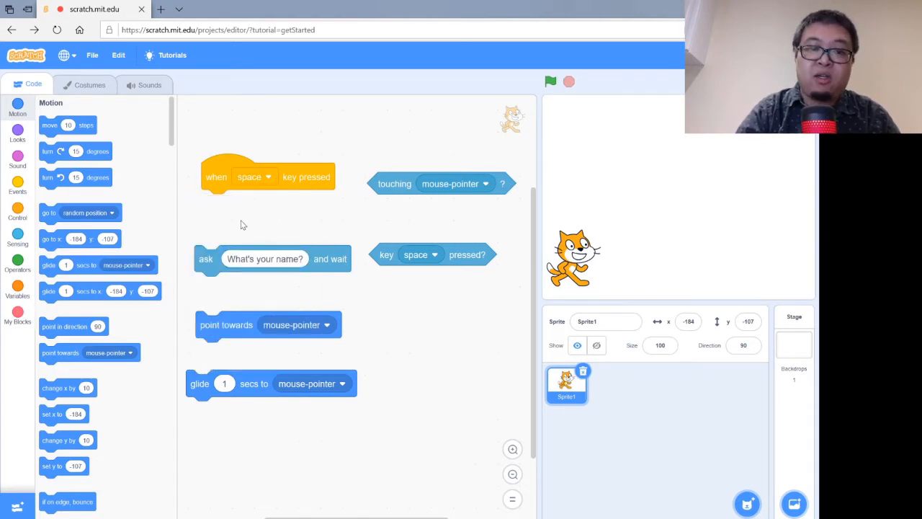
mouse_move(259, 229)
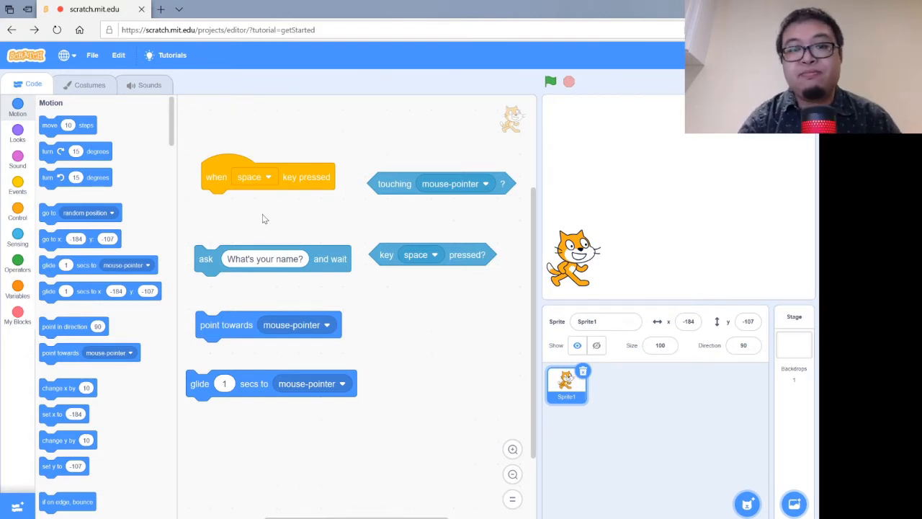
mouse_move(346, 229)
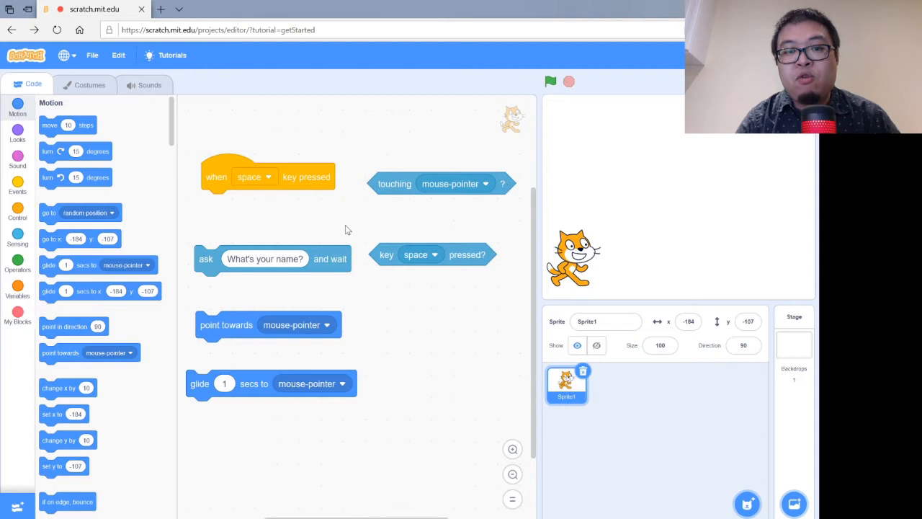
mouse_move(415, 176)
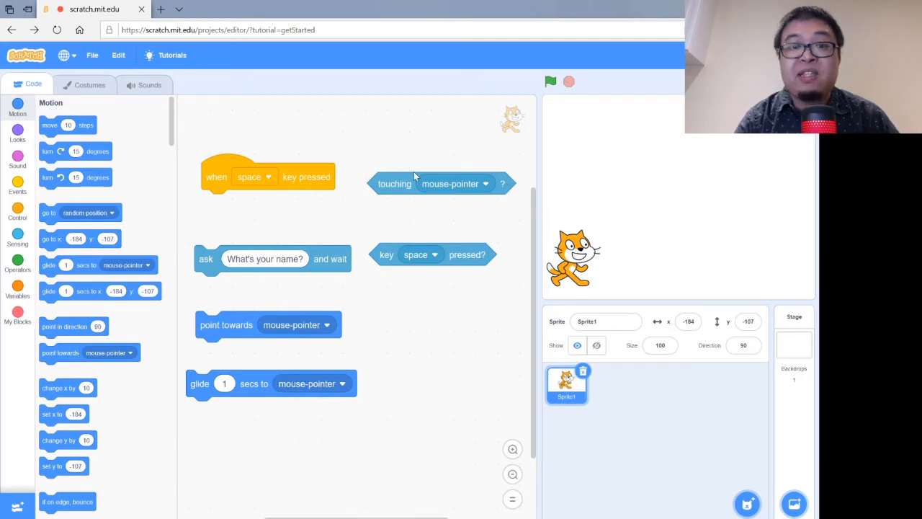
mouse_move(395, 187)
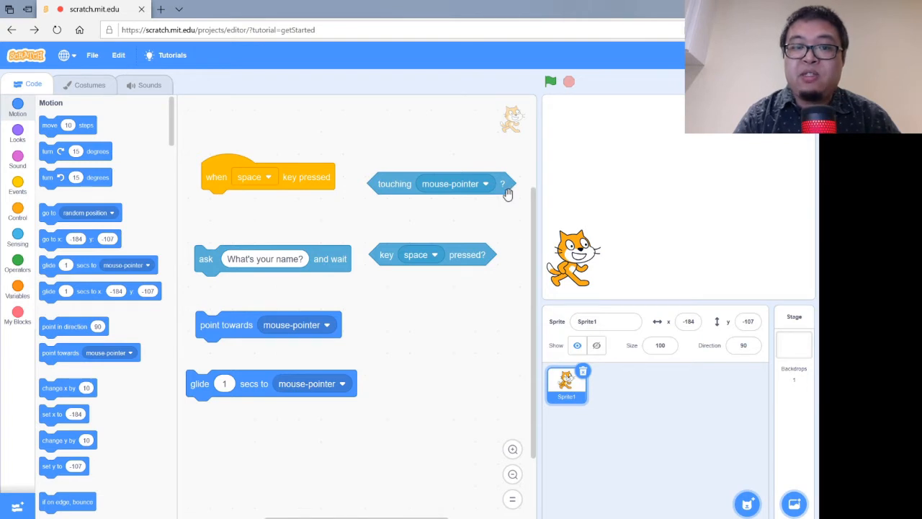
mouse_move(504, 180)
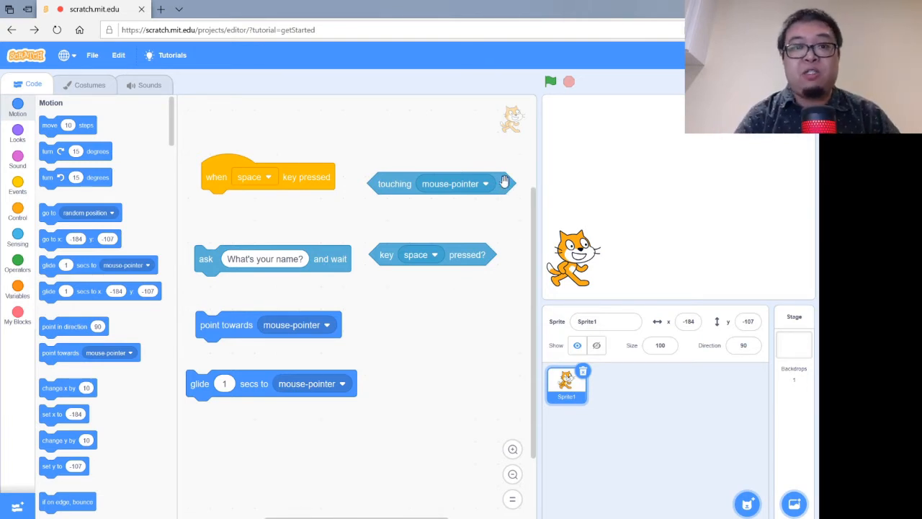
mouse_move(421, 201)
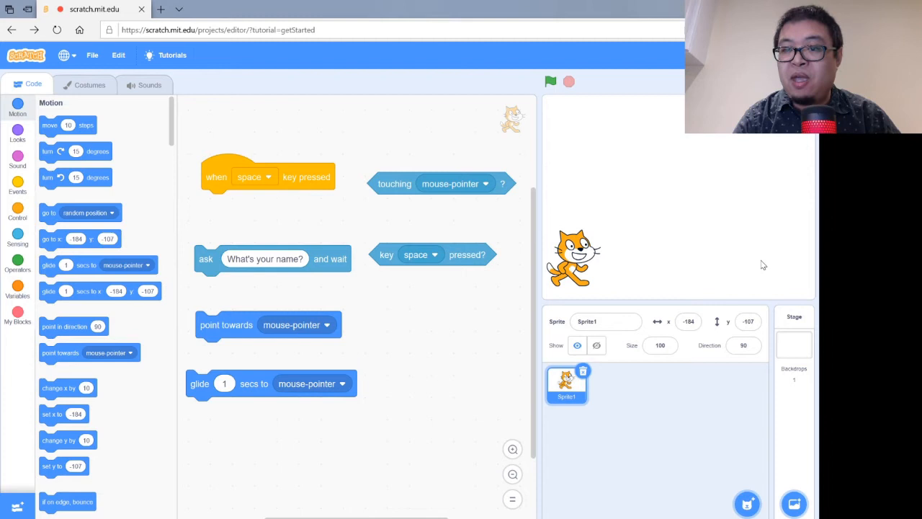
mouse_move(717, 176)
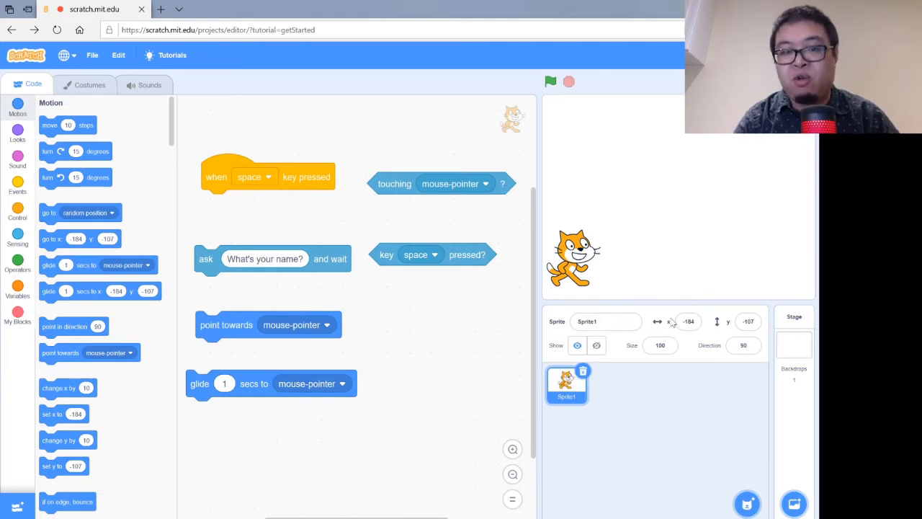
mouse_move(354, 242)
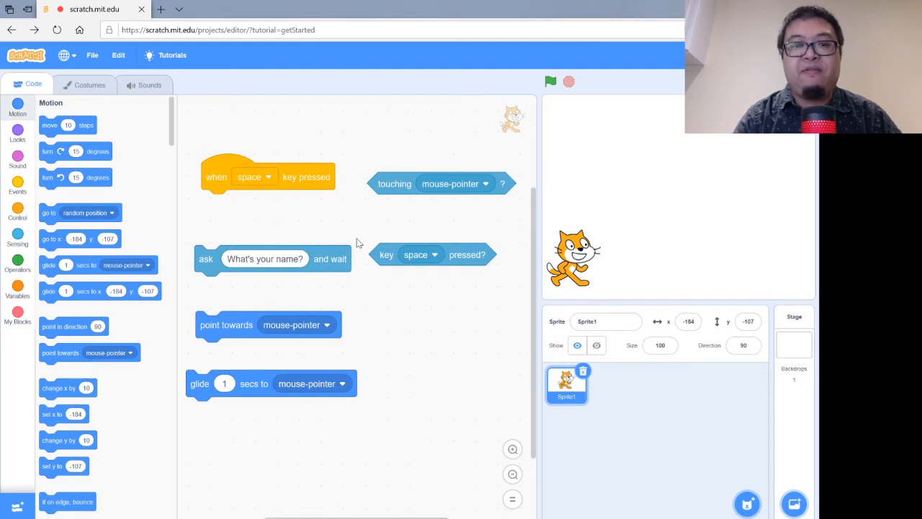
mouse_move(433, 258)
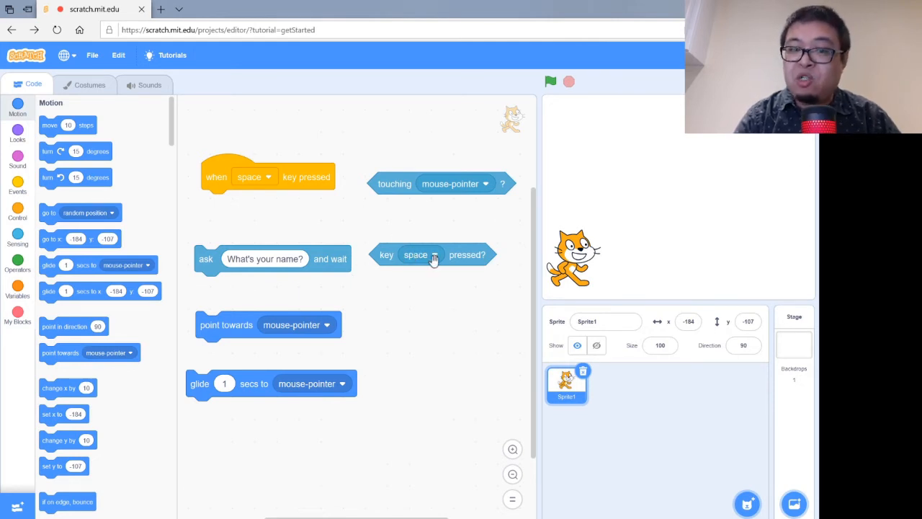
mouse_move(454, 227)
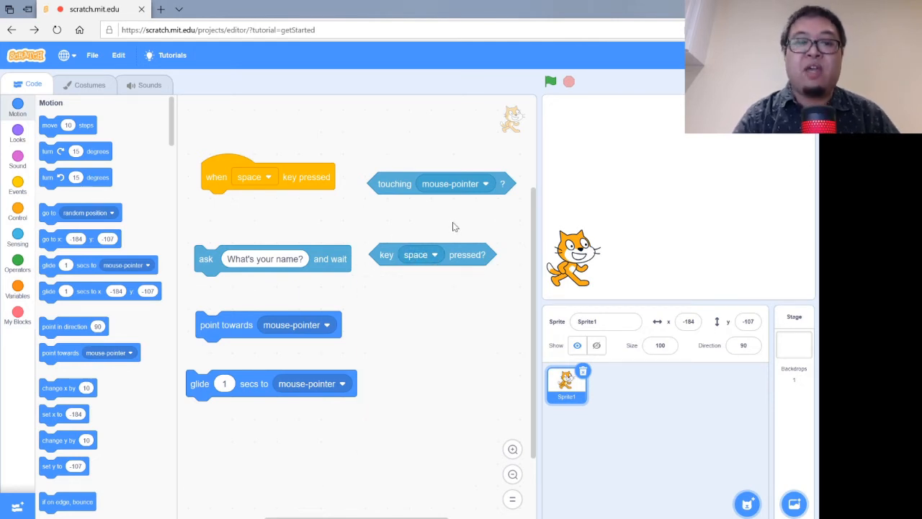
mouse_move(470, 233)
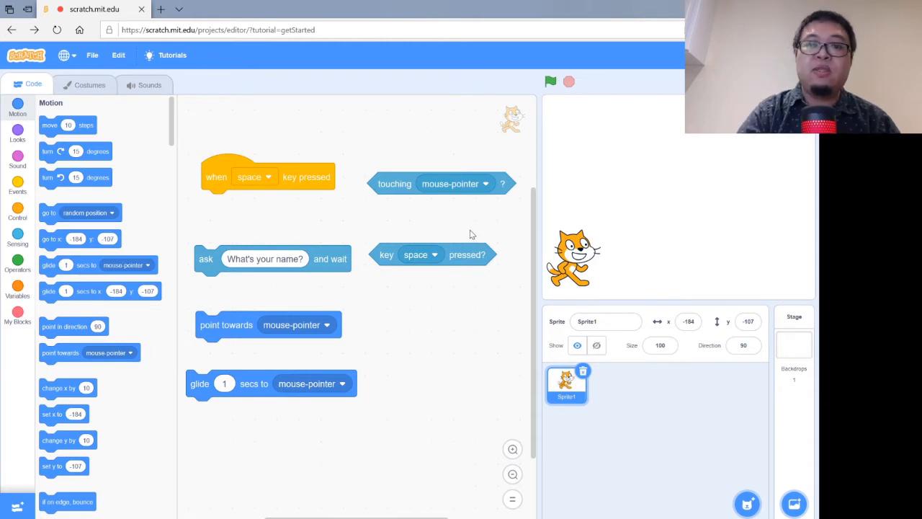
mouse_move(228, 408)
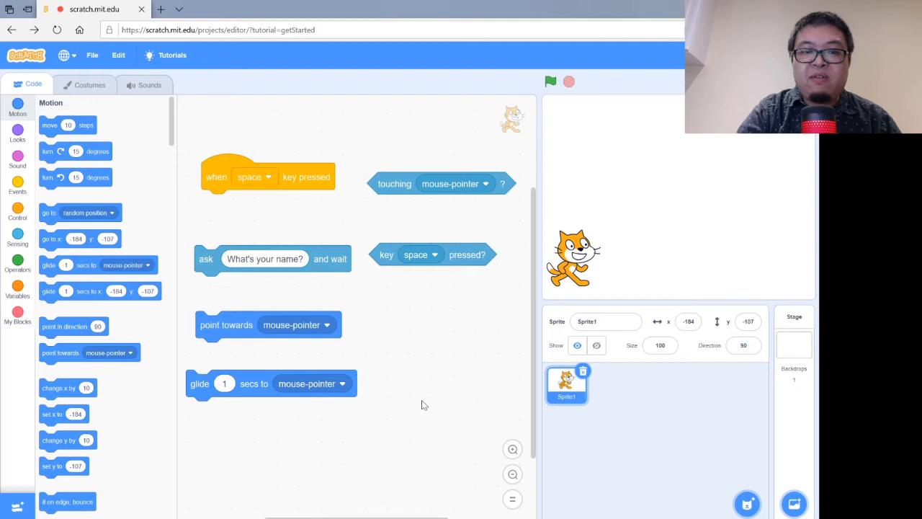
mouse_move(424, 308)
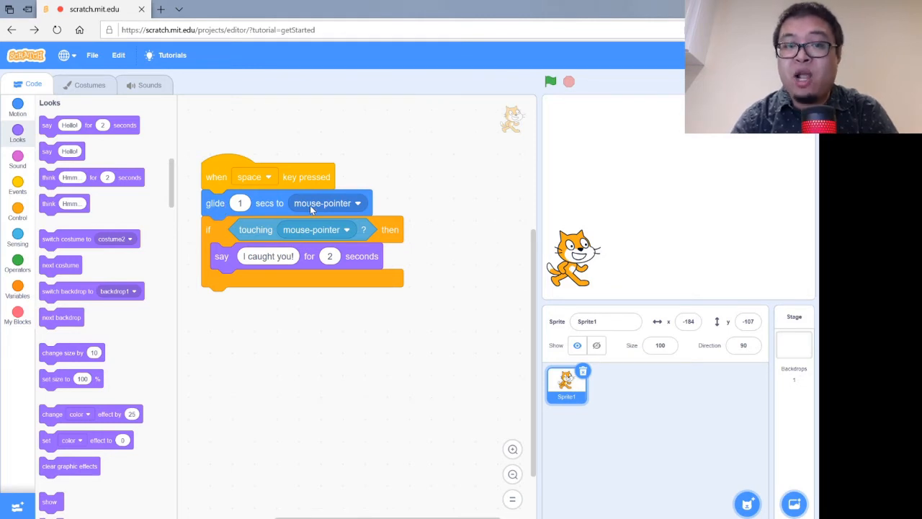
mouse_move(204, 239)
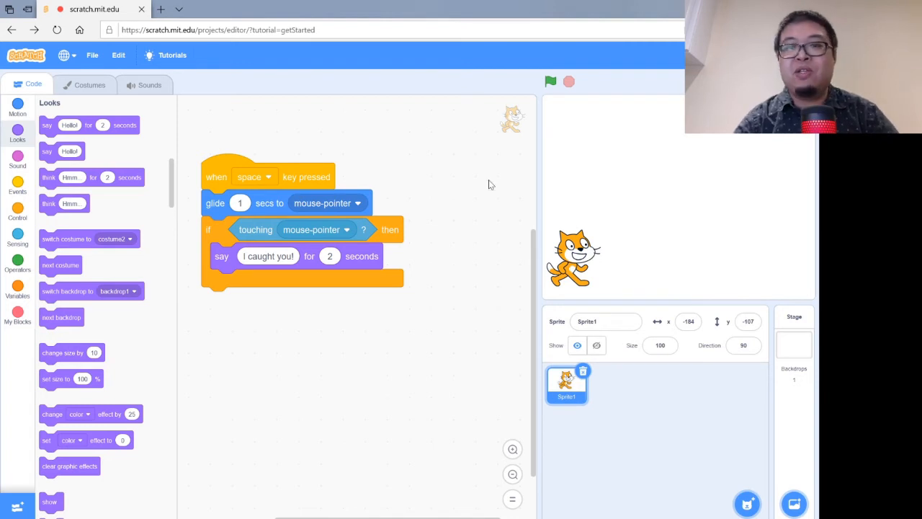
mouse_move(667, 183)
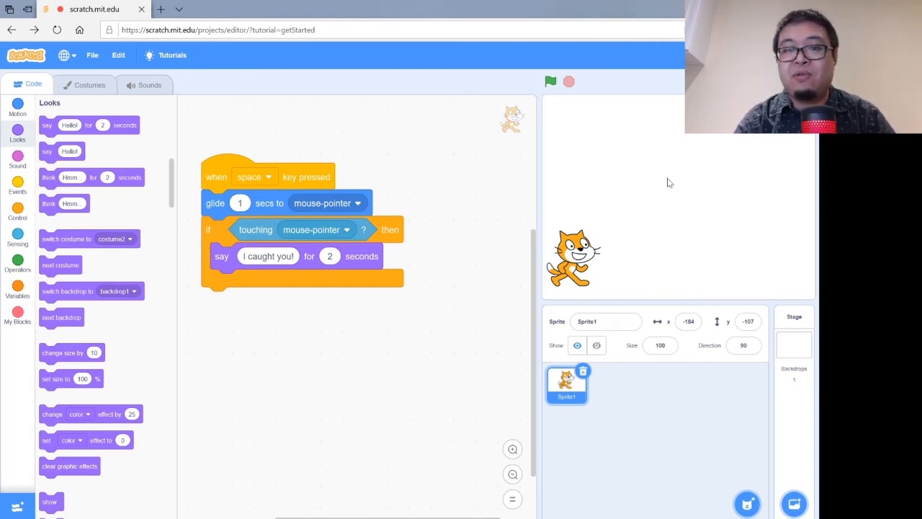
Step: Run the script so the cat glides to the mouse-pointer and says 'I caught you!'
click(550, 80)
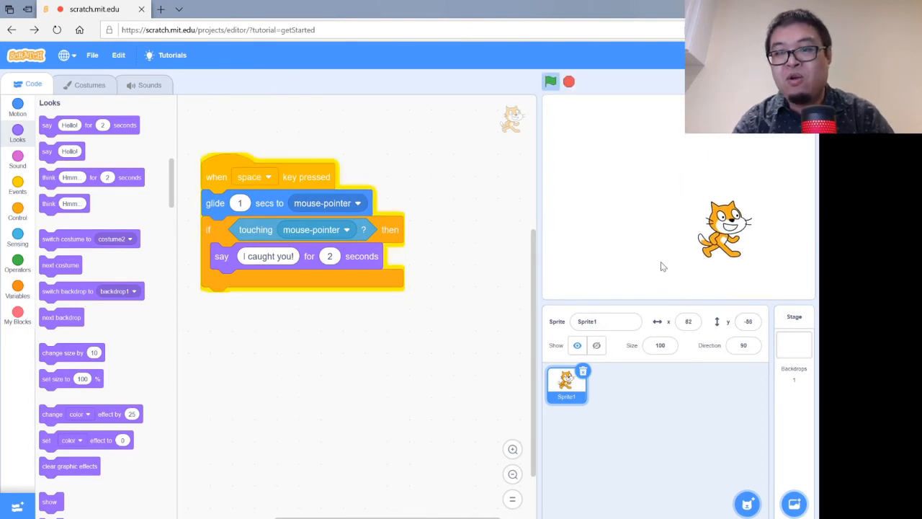
drag(723, 231, 646, 259)
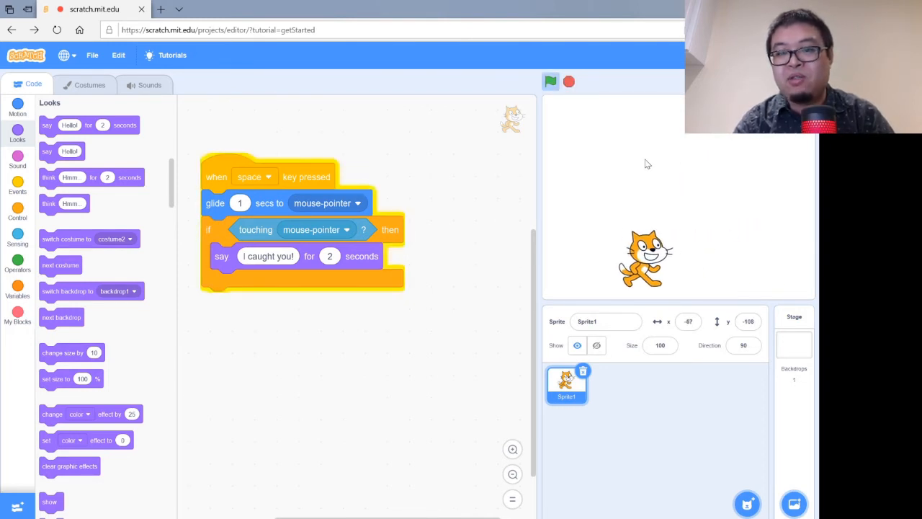
click(550, 81)
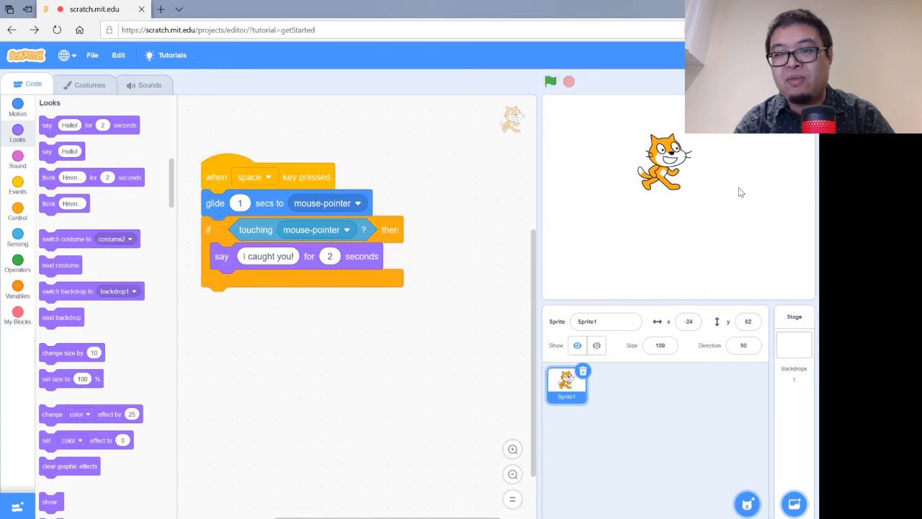
click(550, 81)
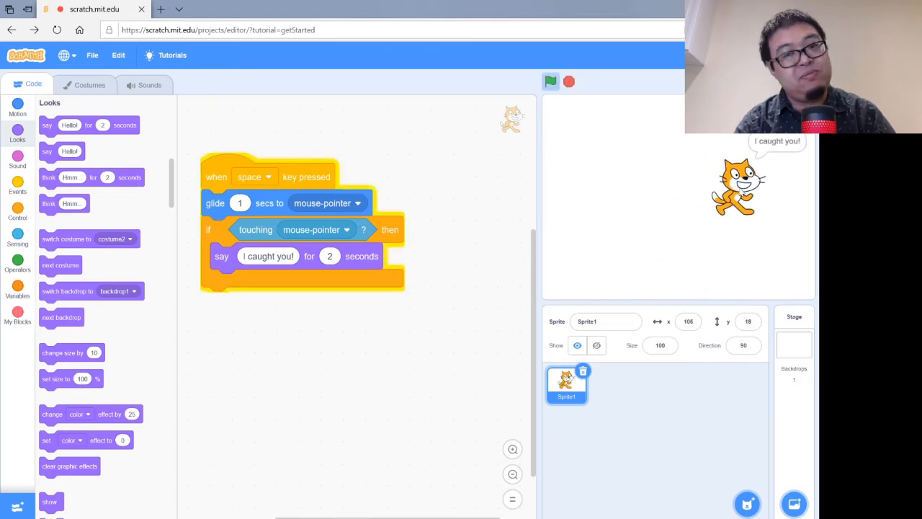